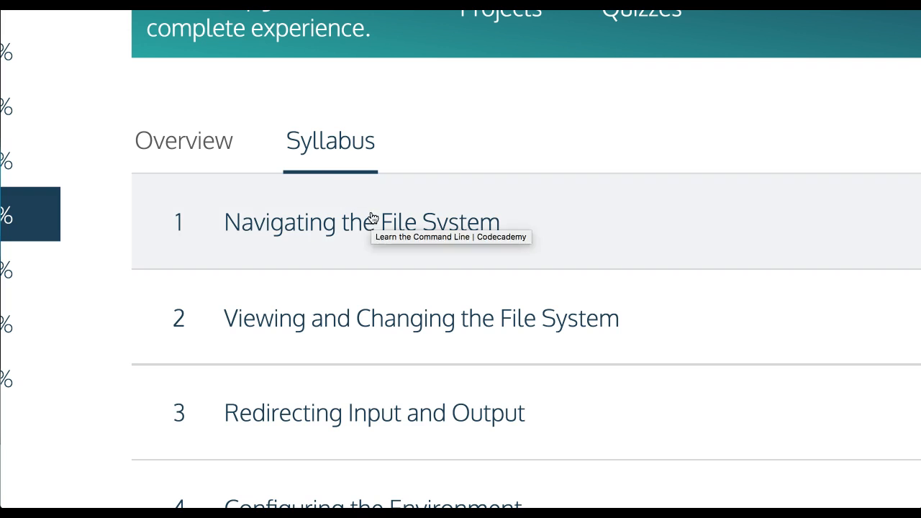
Step: Launch the cd I lesson from the Navigating the File System unit
left_click(362, 222)
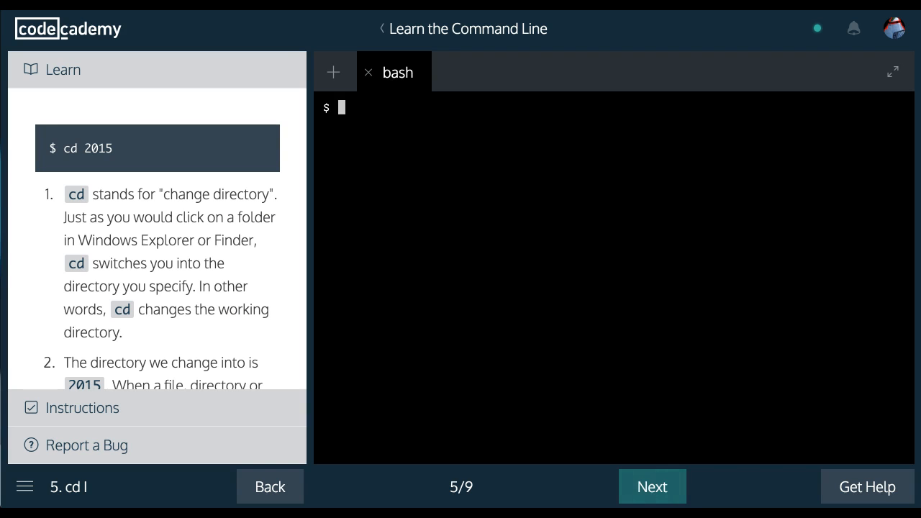
mouse_move(104, 125)
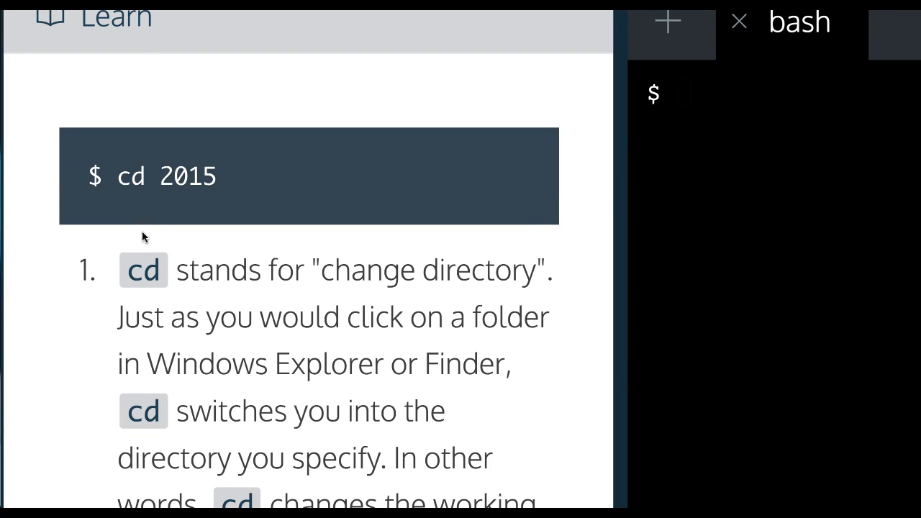
scroll("down", 3)
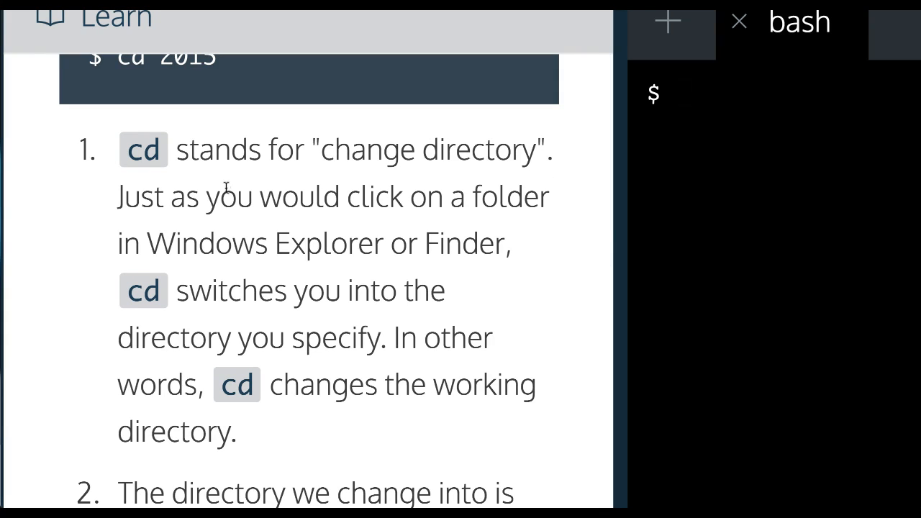
mouse_move(156, 225)
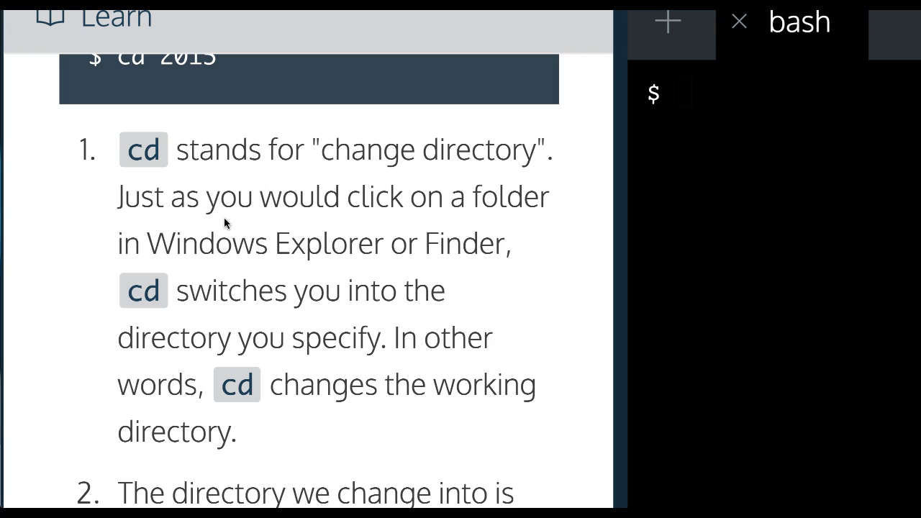
mouse_move(322, 302)
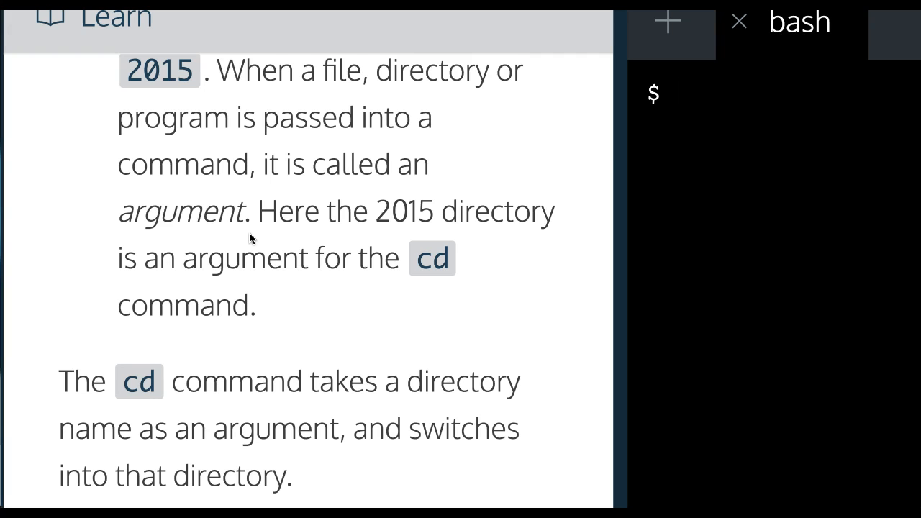
scroll("down", 3)
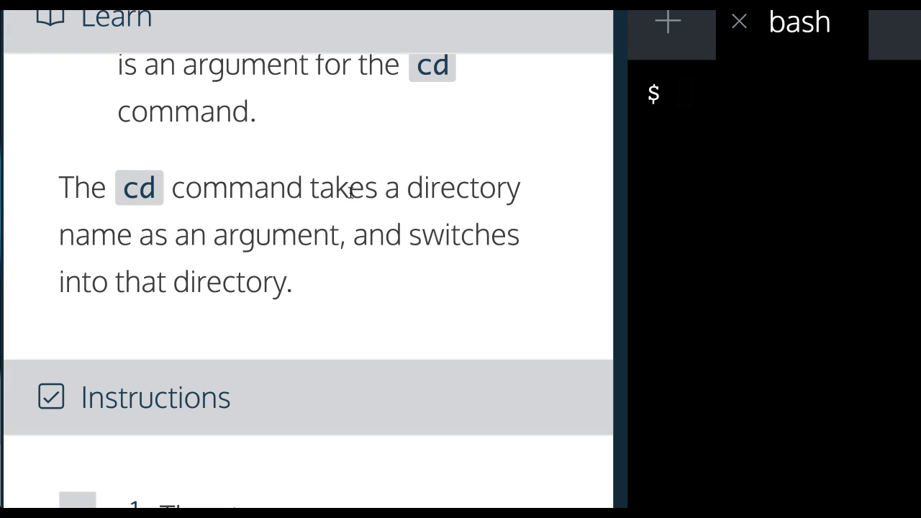
mouse_move(320, 262)
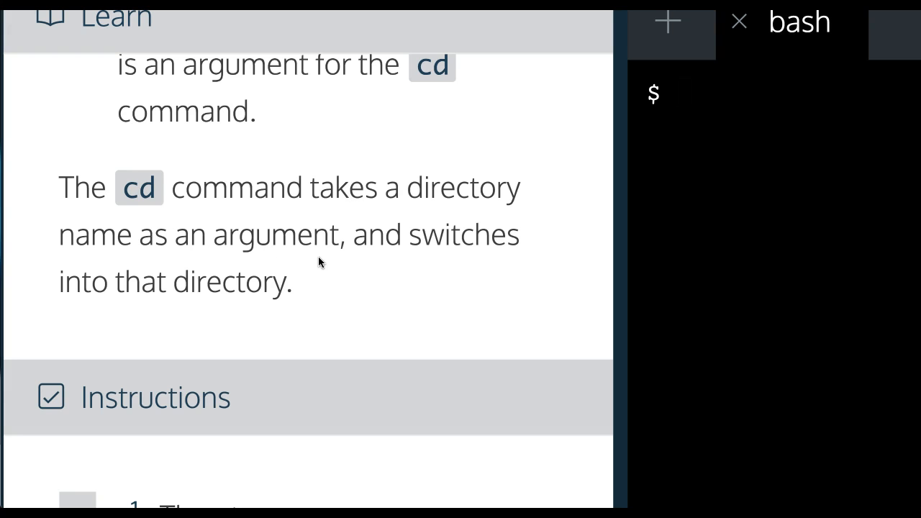
scroll("down", 3)
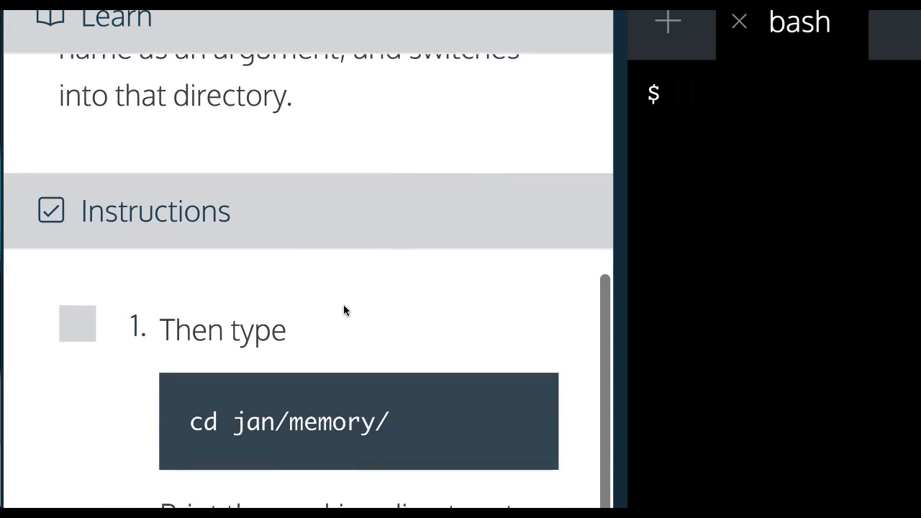
scroll("down", 3)
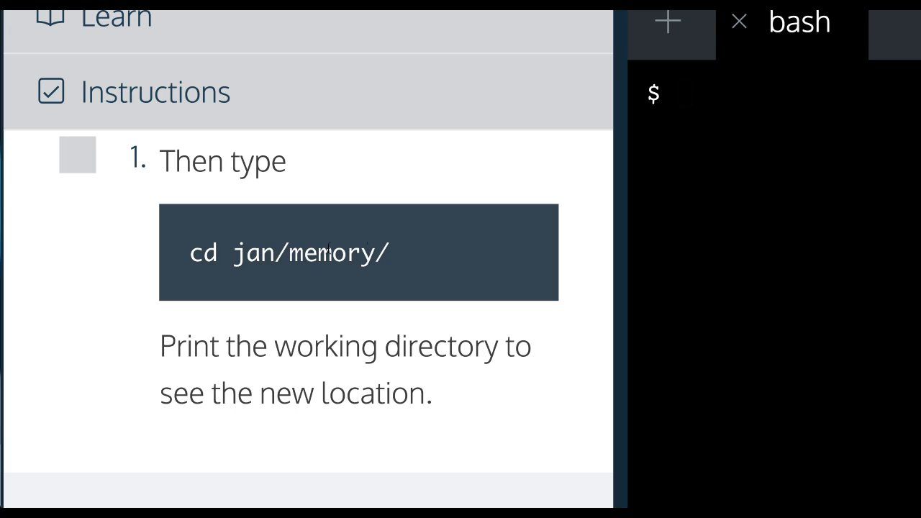
mouse_move(687, 103)
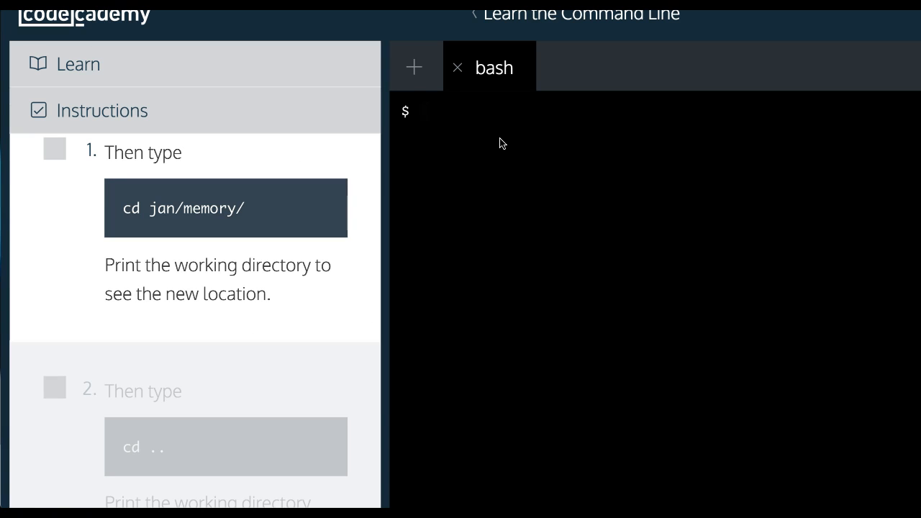
Step: Run ls, cd jan/memory/ and pwd to show /home/ccuser/workspace/blog/2015/jan/memory
left_click(453, 118)
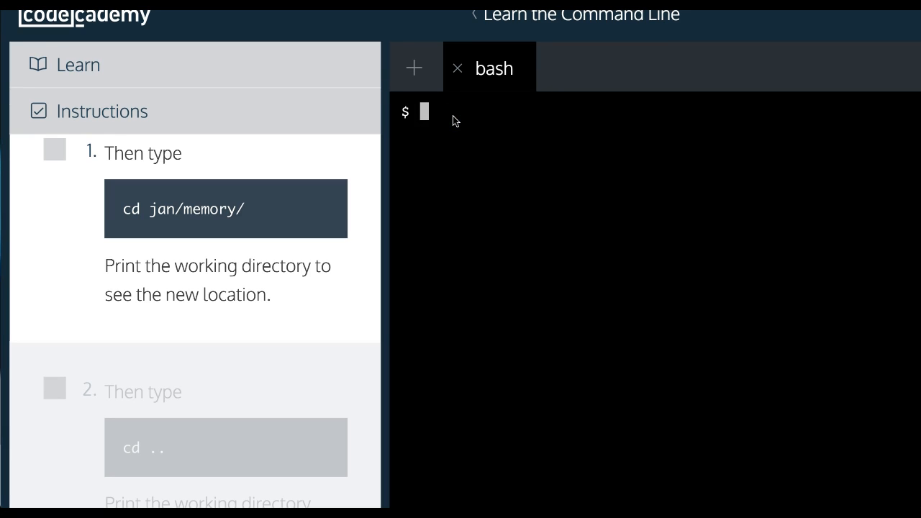
type("ls")
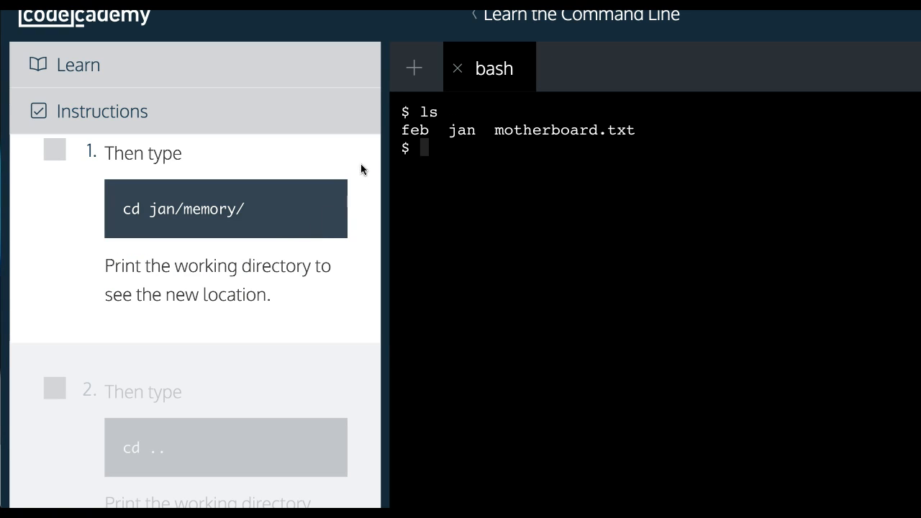
type("cd")
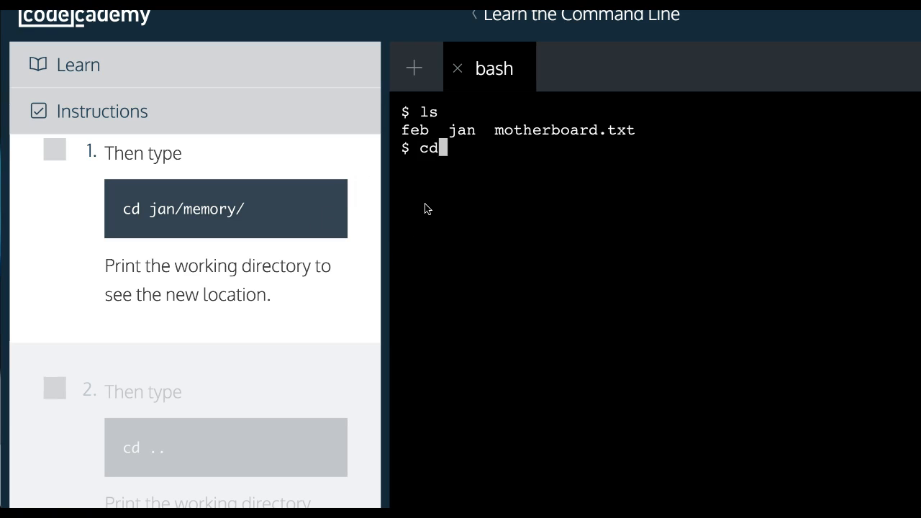
type("jan")
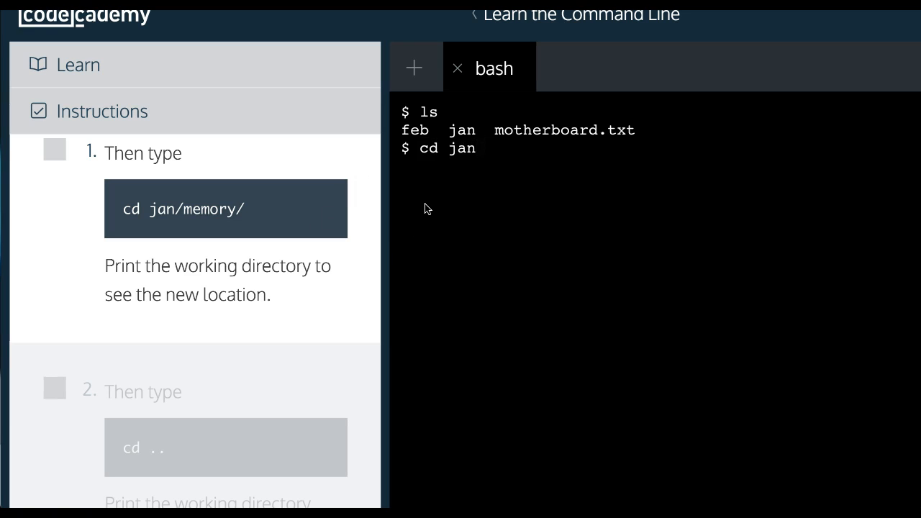
type("/memory/")
type("ls")
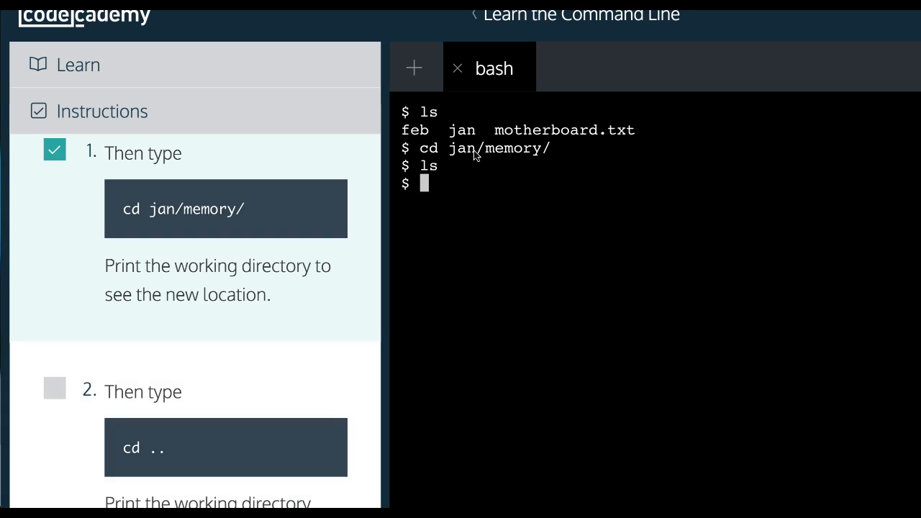
type("pwd")
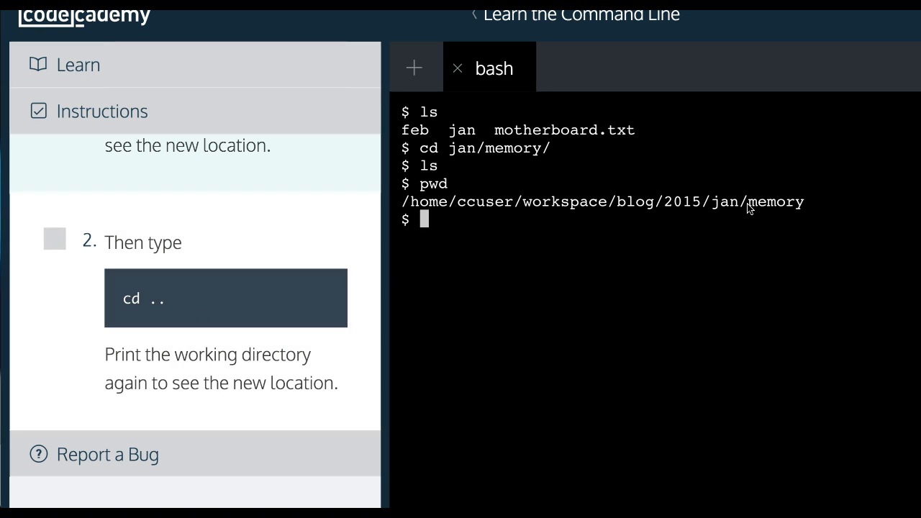
mouse_move(169, 297)
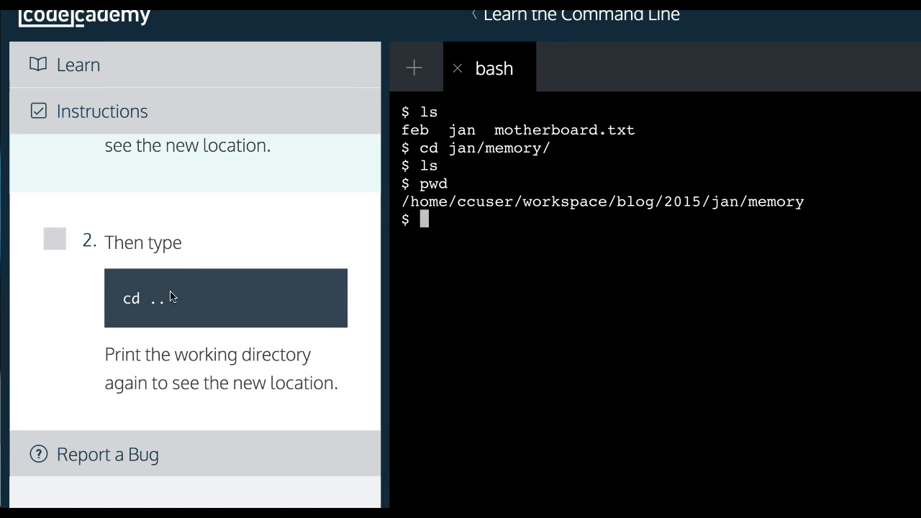
Step: Run cd .. then pwd three times until the path reads /home/ccuser/workspace/blog
type("cd")
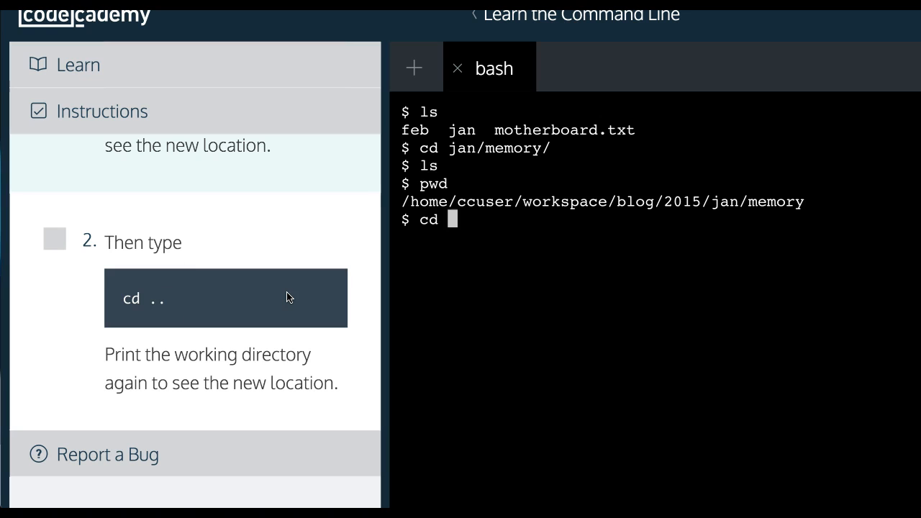
type("..")
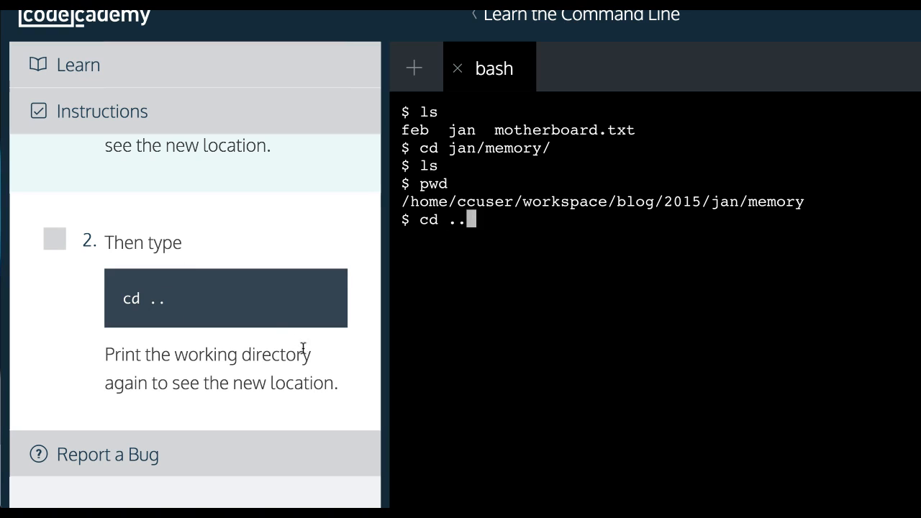
mouse_move(429, 374)
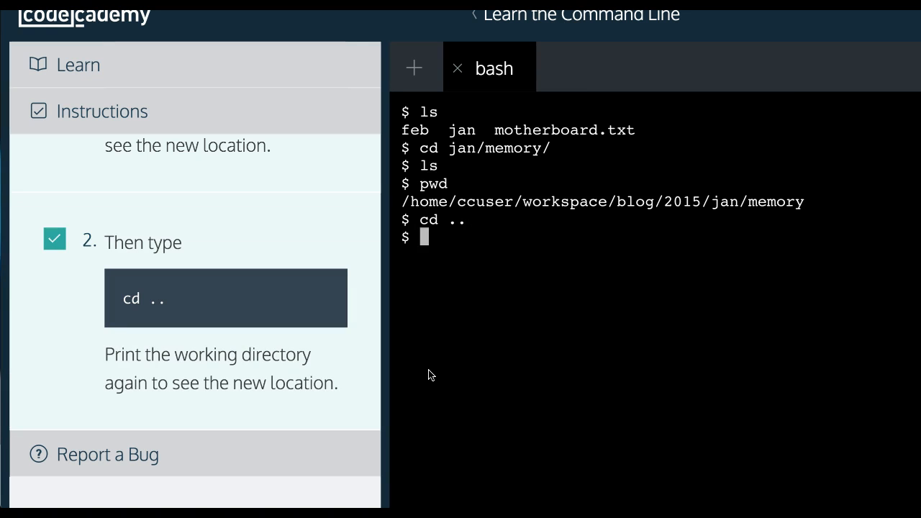
type("pwd")
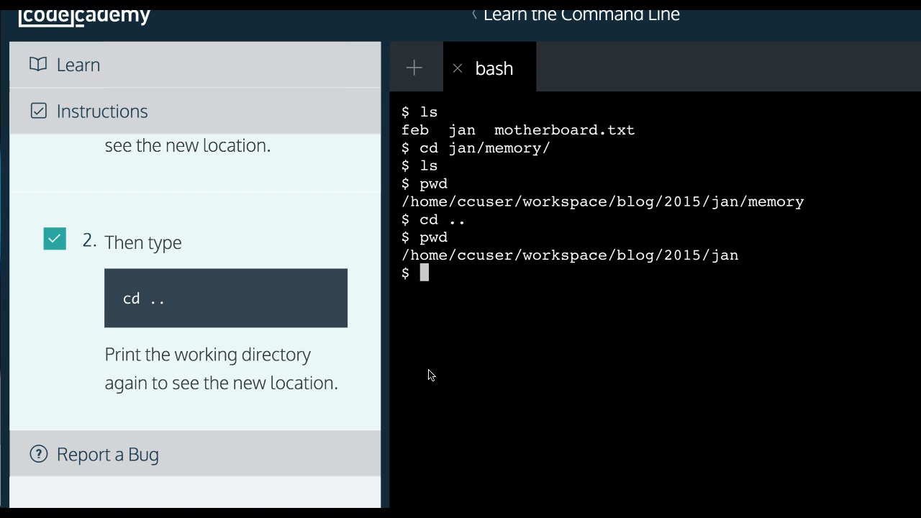
mouse_move(712, 262)
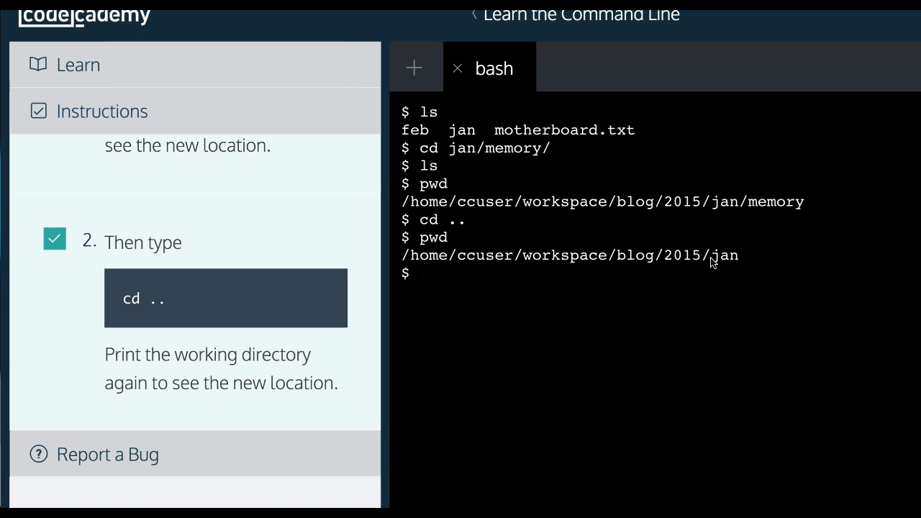
mouse_move(742, 276)
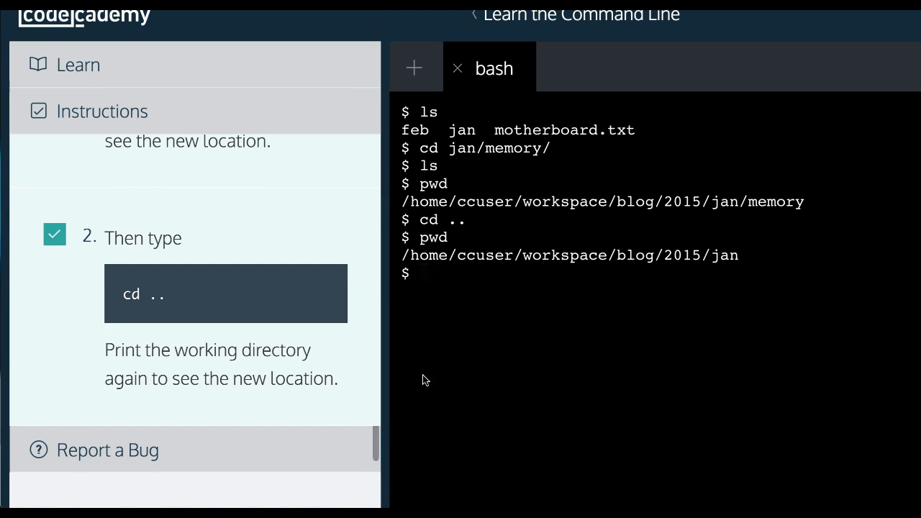
double_click(775, 201)
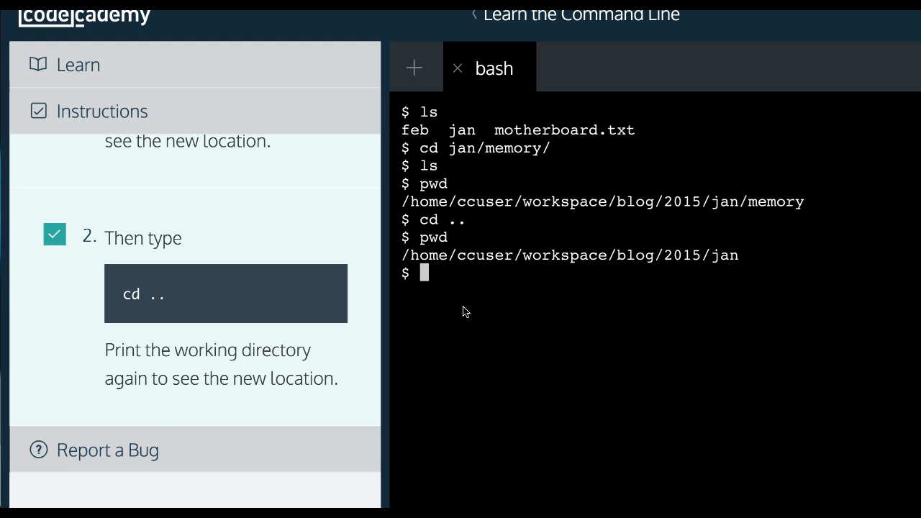
type("cd ..")
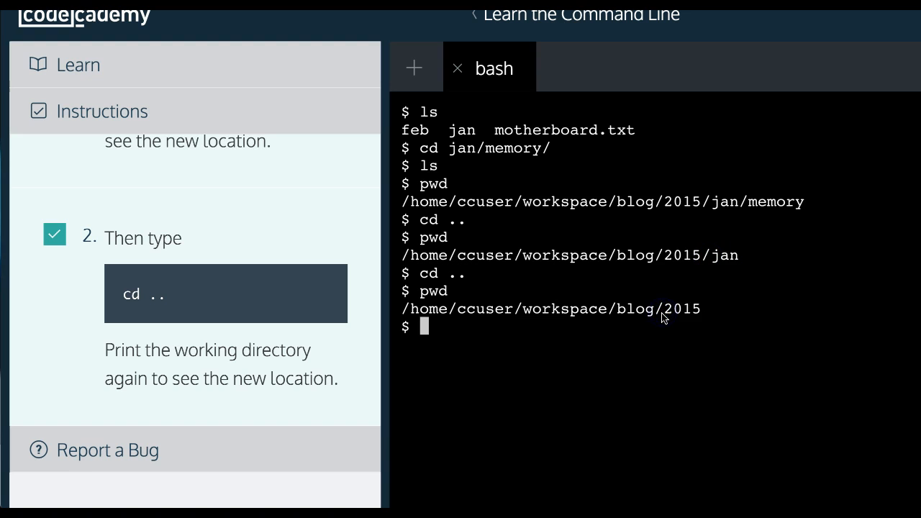
type("cd ..")
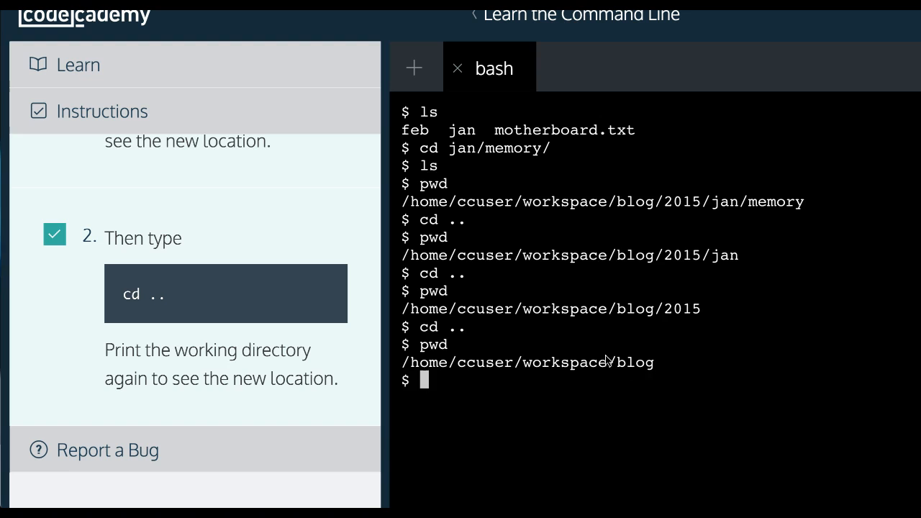
double_click(455, 327)
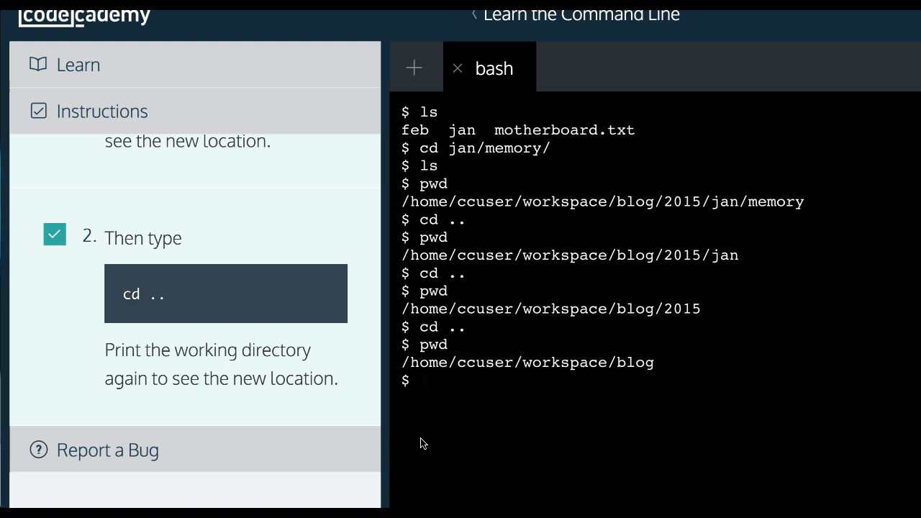
mouse_move(483, 345)
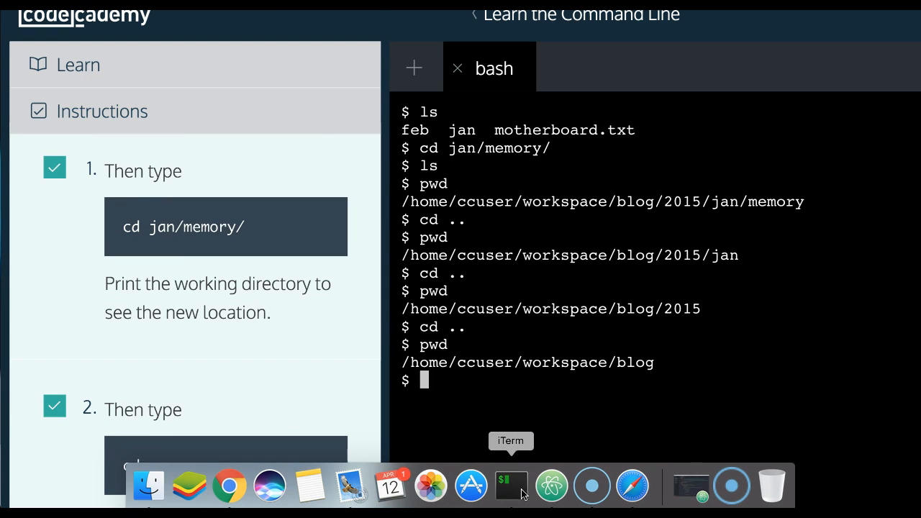
Step: Start a local iTerm shell, run ls, cd Downloads and ls its contents
left_click(510, 486)
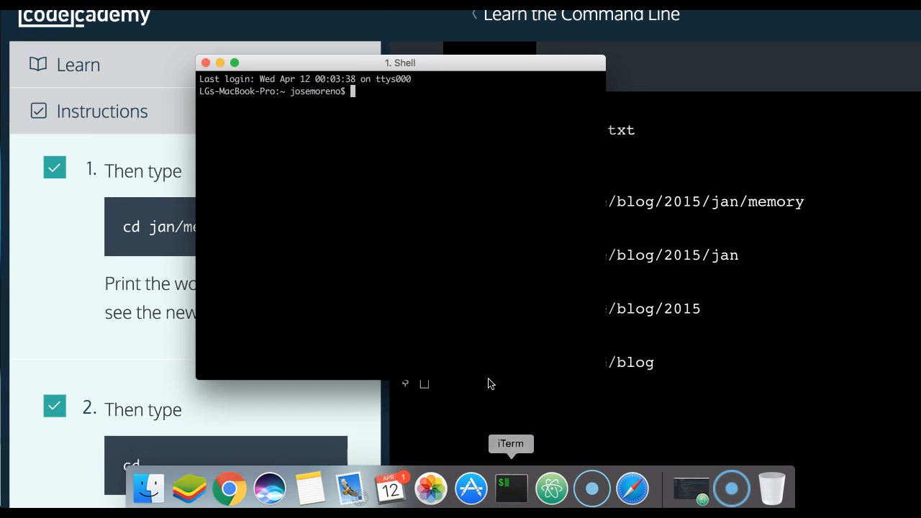
left_click_drag(400, 63, 511, 52)
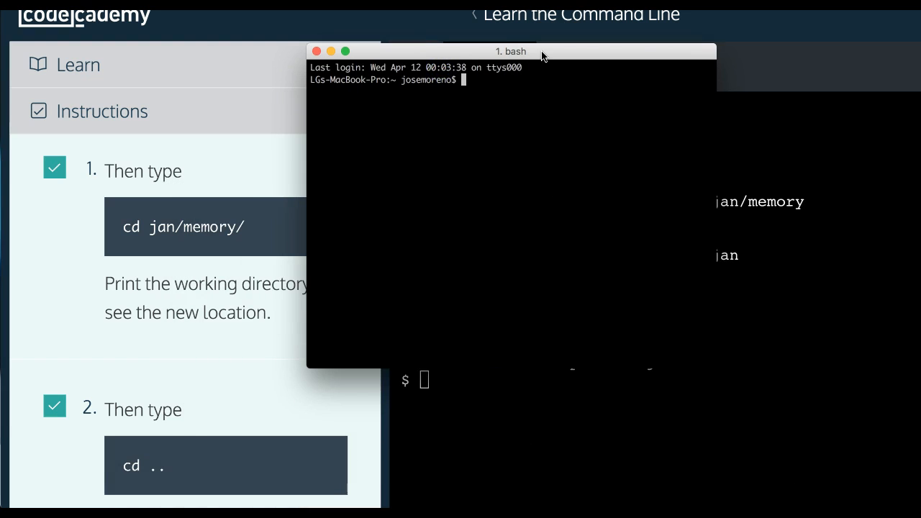
type("ls")
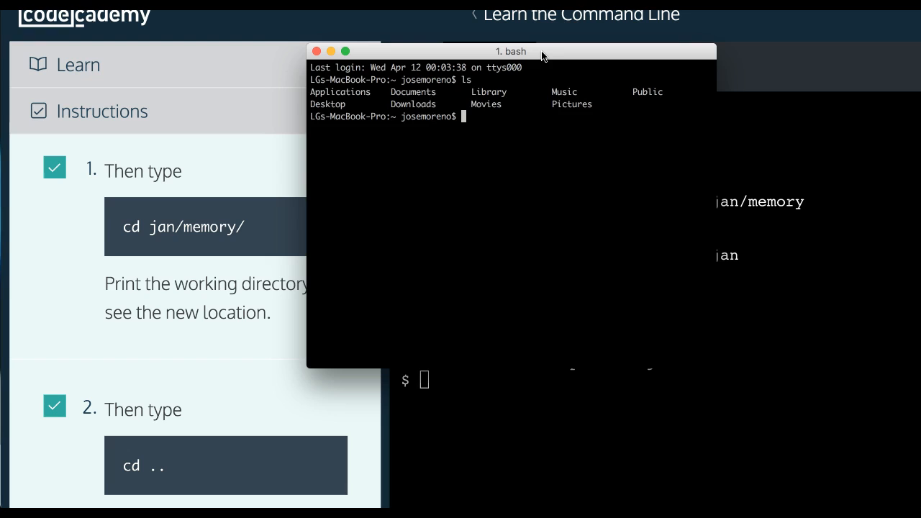
type("cd Downl")
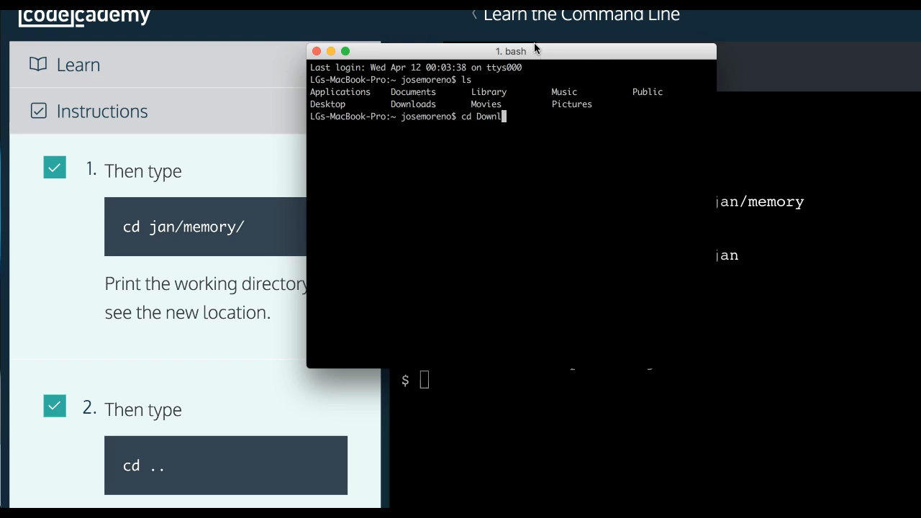
type("oads")
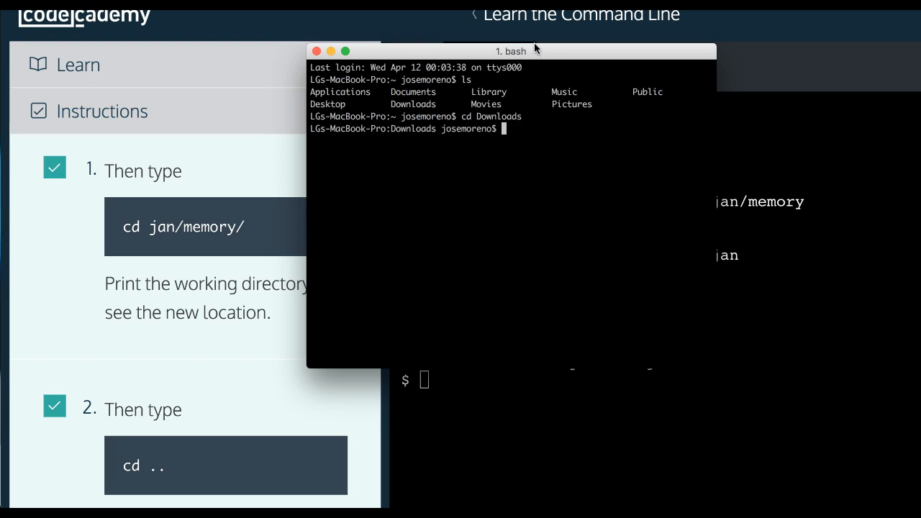
type("ls")
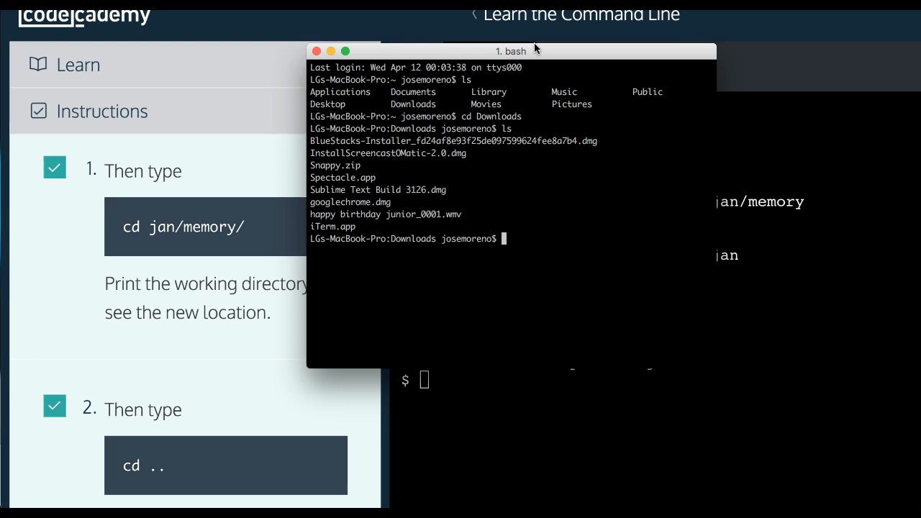
Step: Run pwd, then cd .. and pwd to land back at /Users/josemoreno
type("cd .")
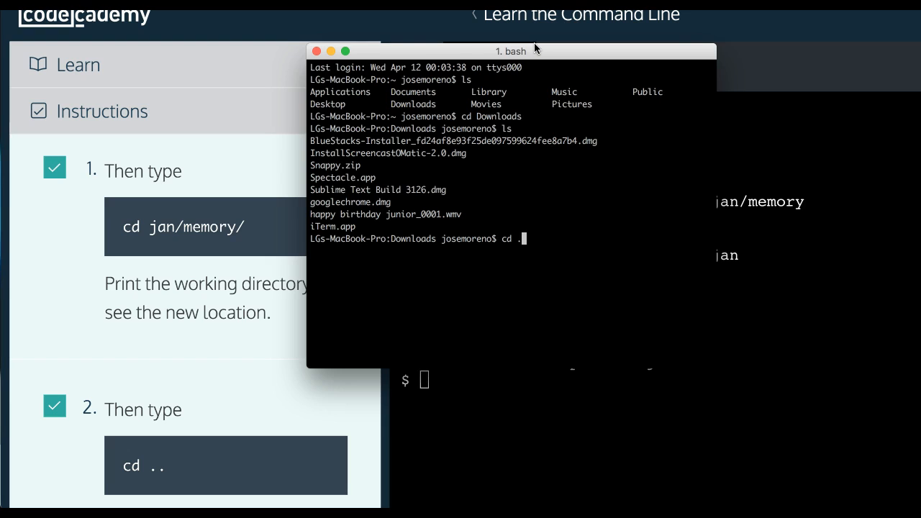
type("pw")
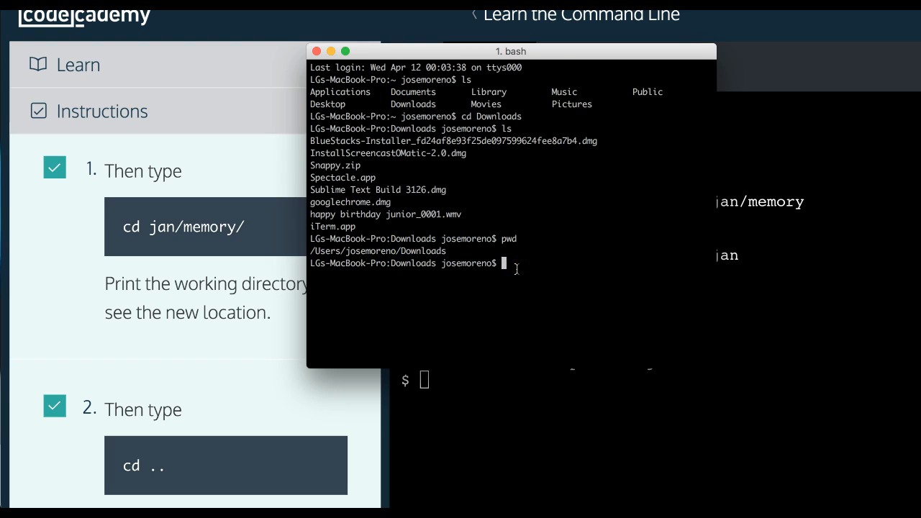
type("cd ..")
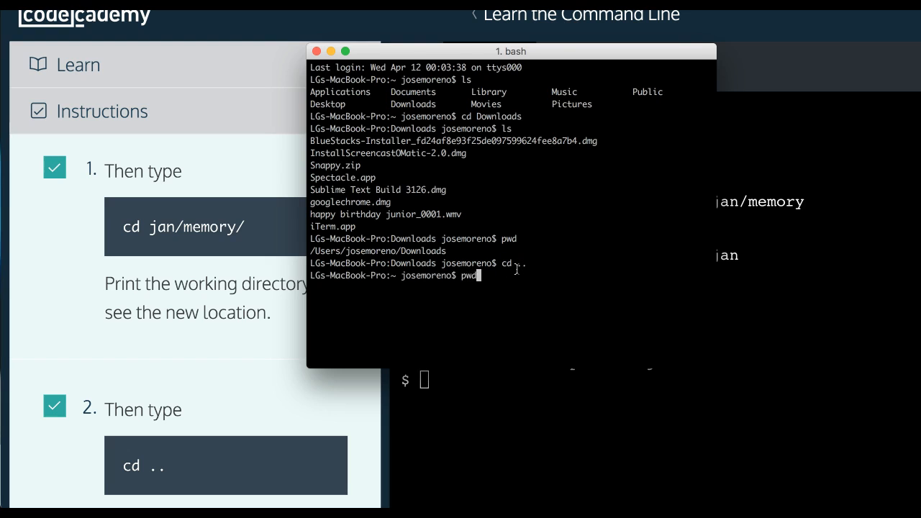
key("Return")
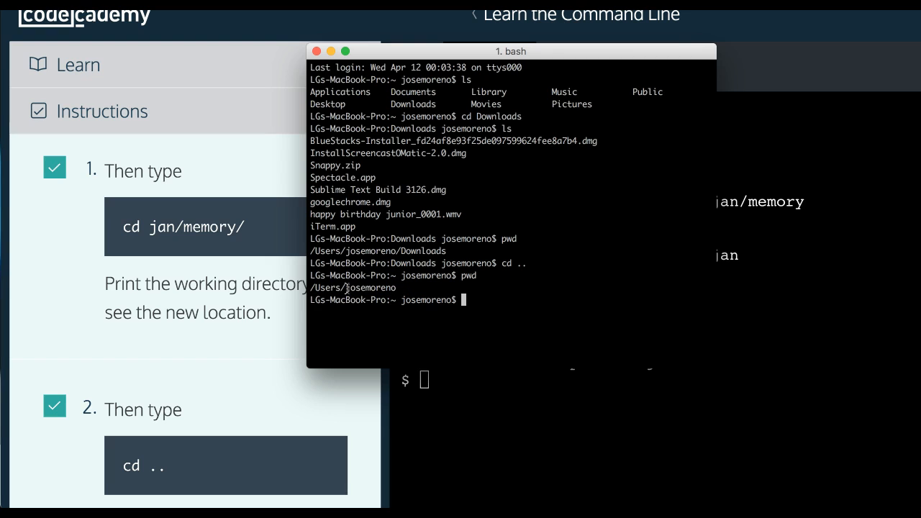
mouse_move(288, 276)
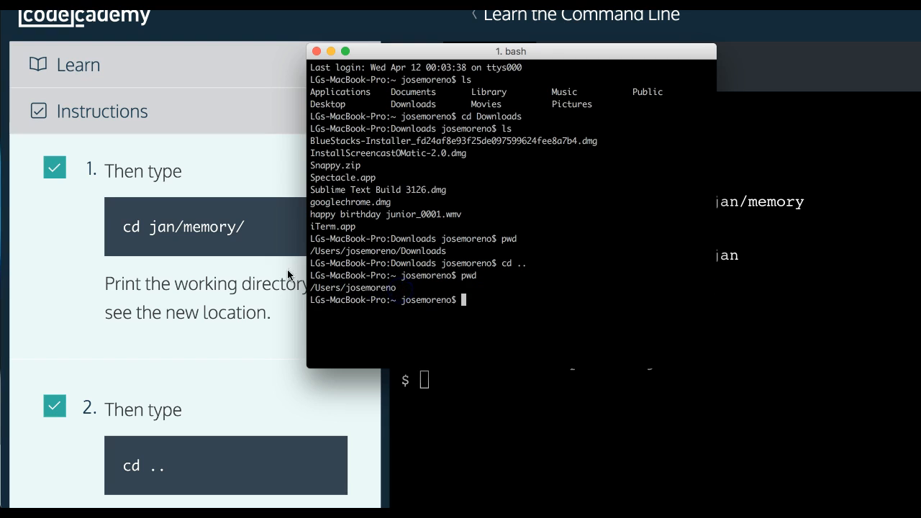